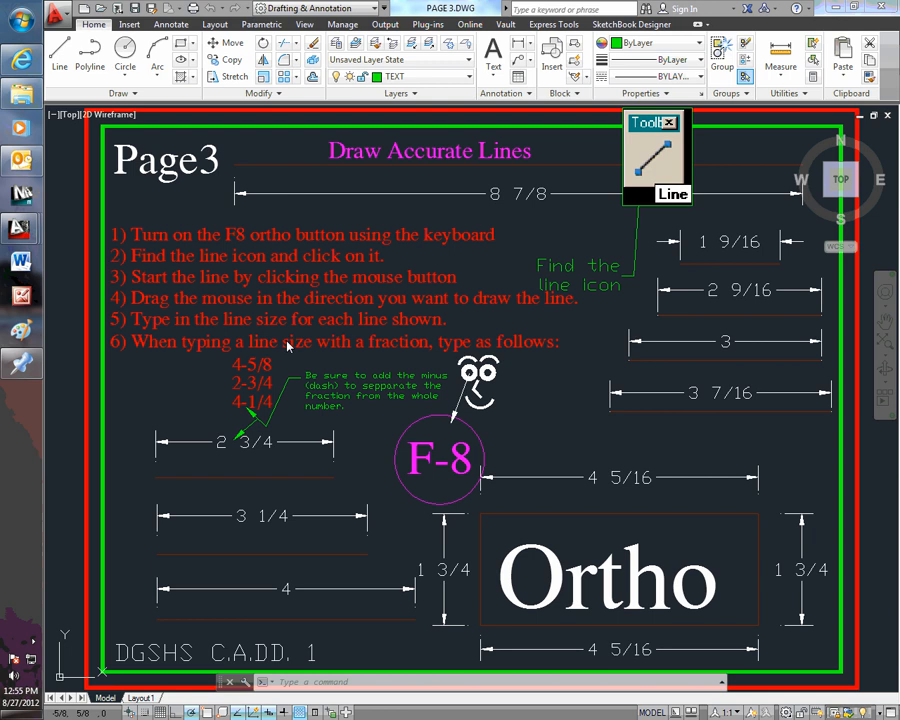
mouse_move(364, 240)
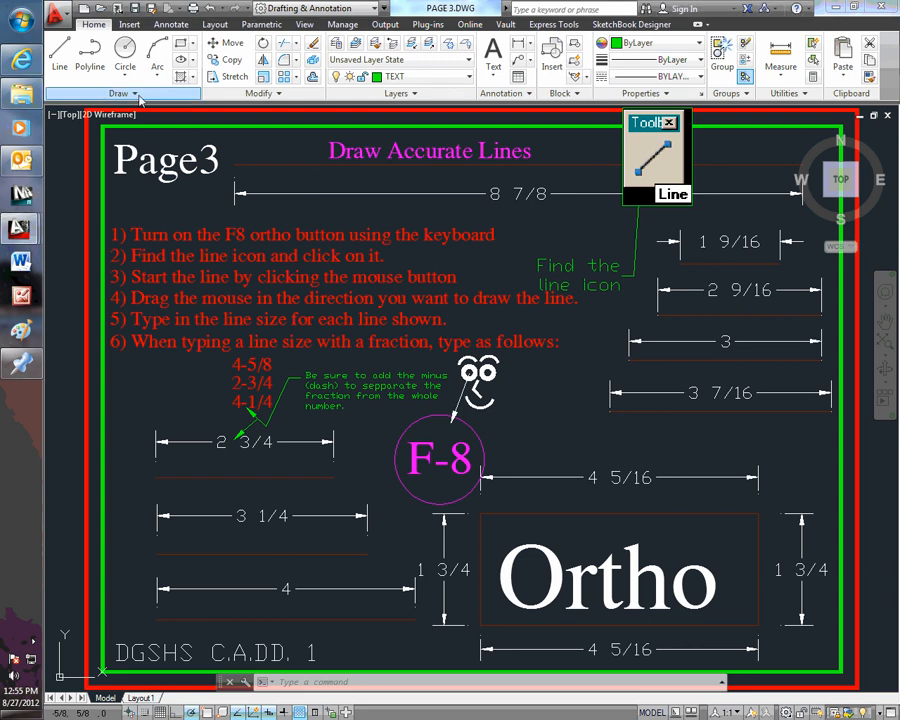
- Expand the Draw panel to reveal the Line tool and the other drawing tools
left_click(119, 93)
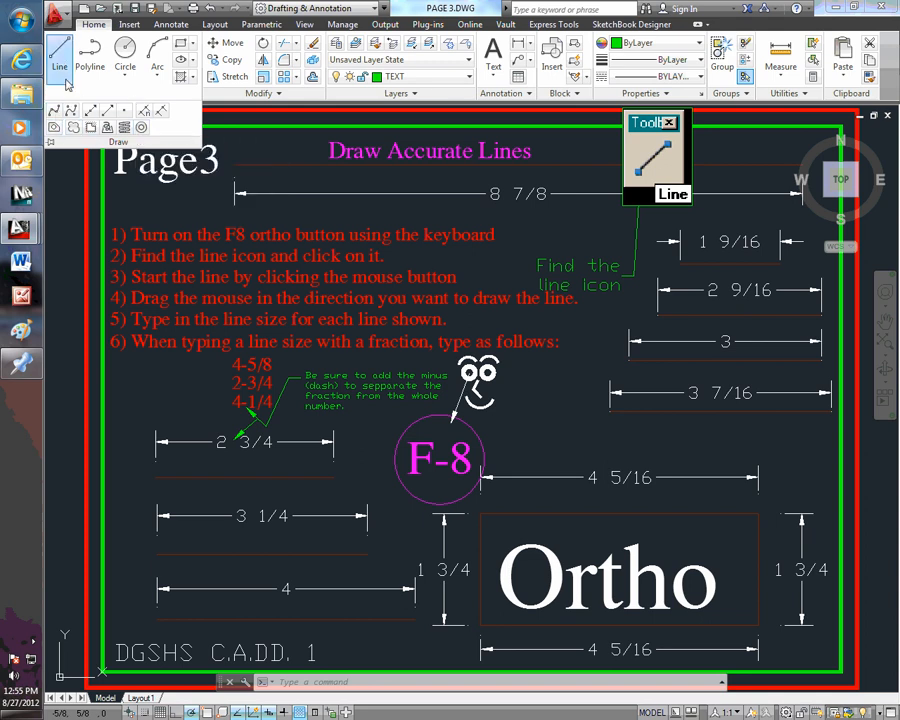
mouse_move(58, 52)
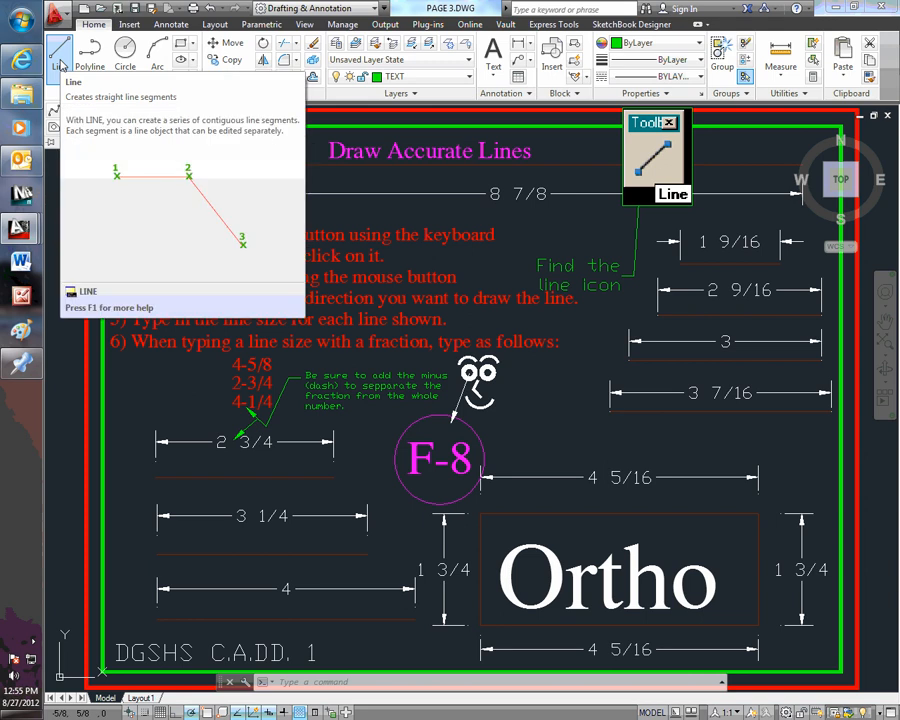
mouse_move(90, 52)
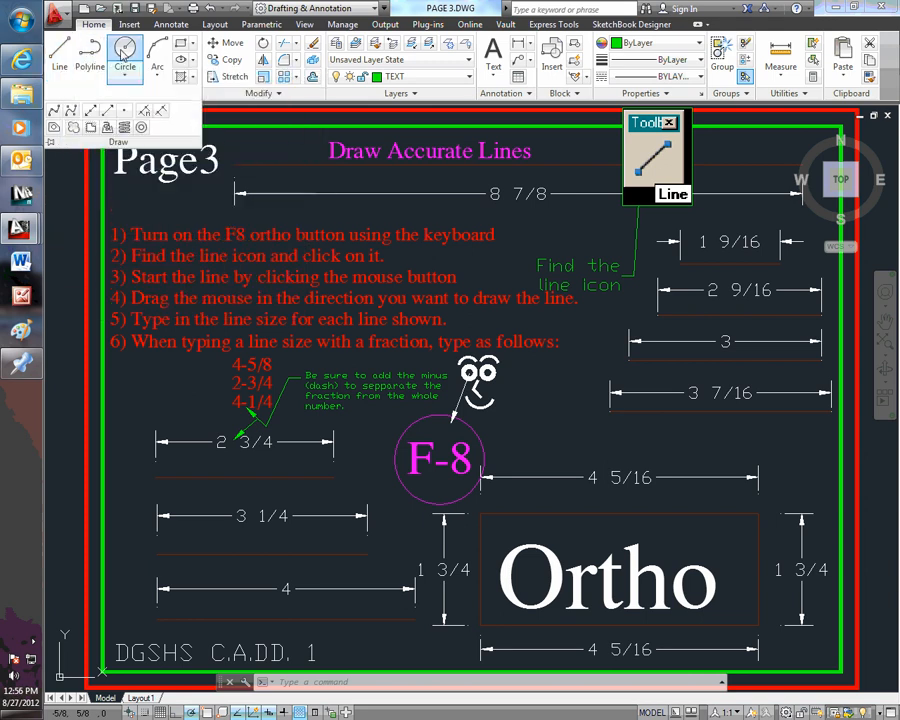
mouse_move(156, 48)
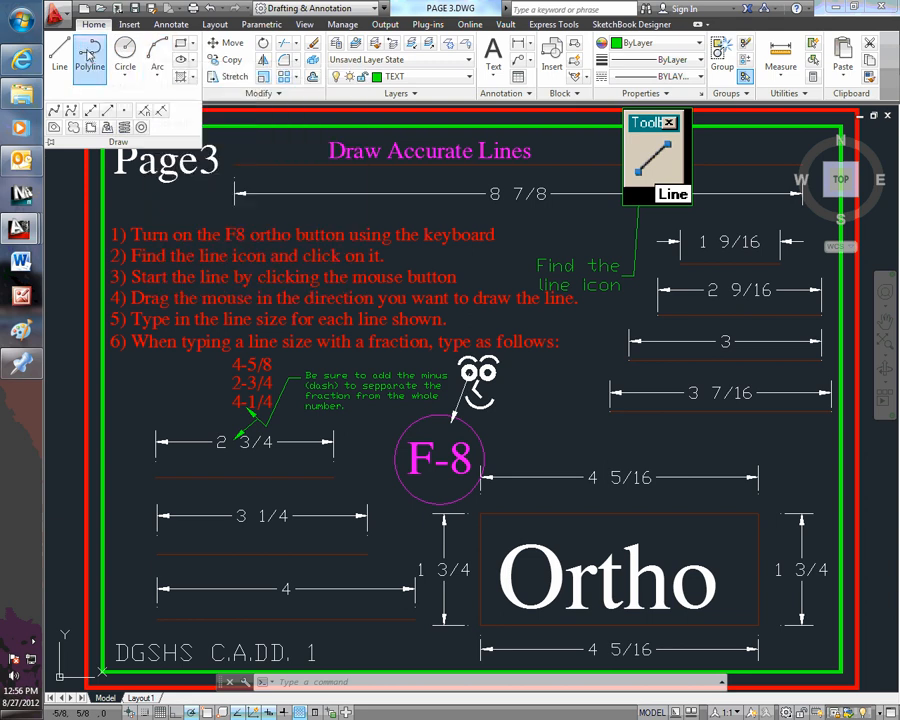
mouse_move(59, 52)
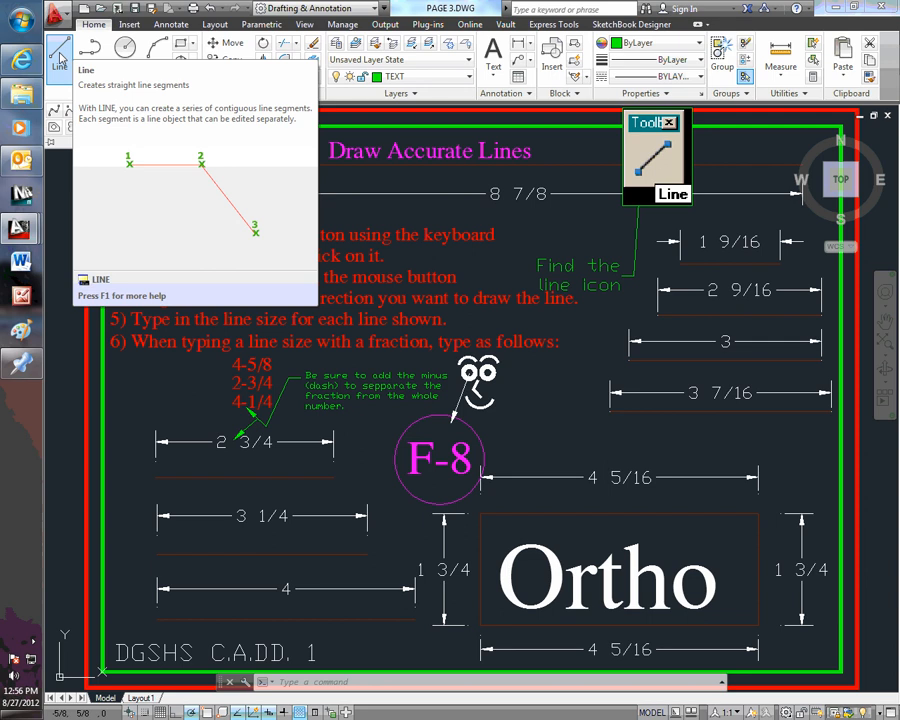
- Launch the Line tool to begin a line under the 2 3/4 dimension
left_click(59, 55)
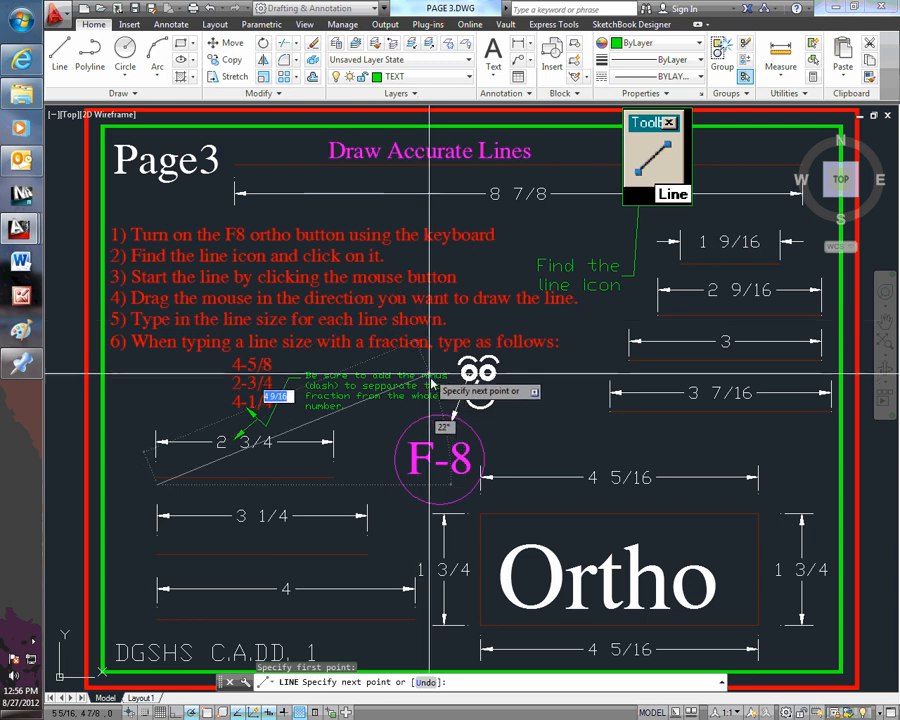
mouse_move(260, 280)
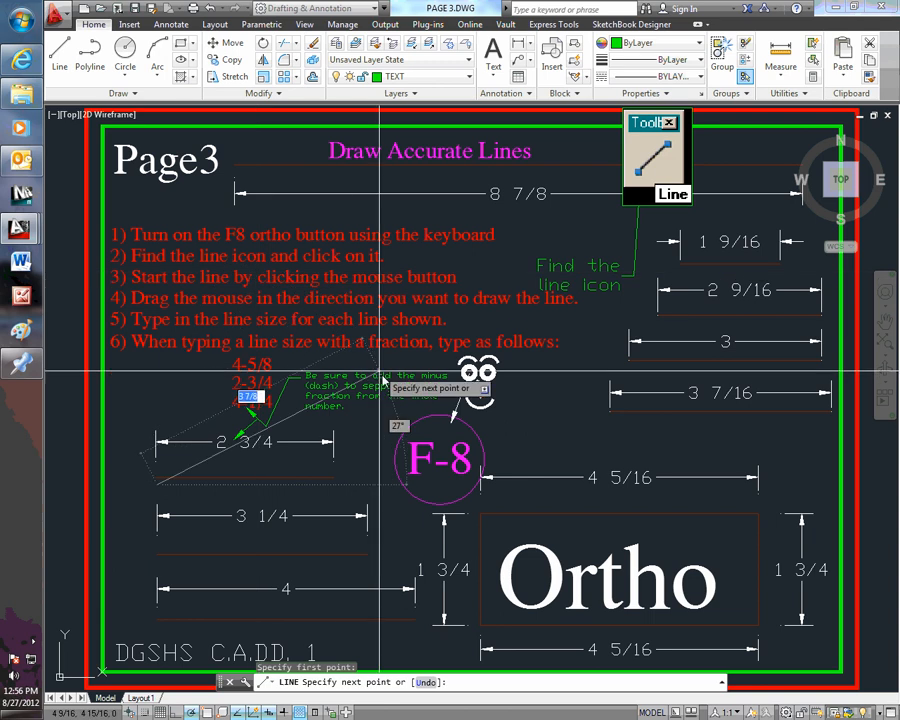
mouse_move(283, 315)
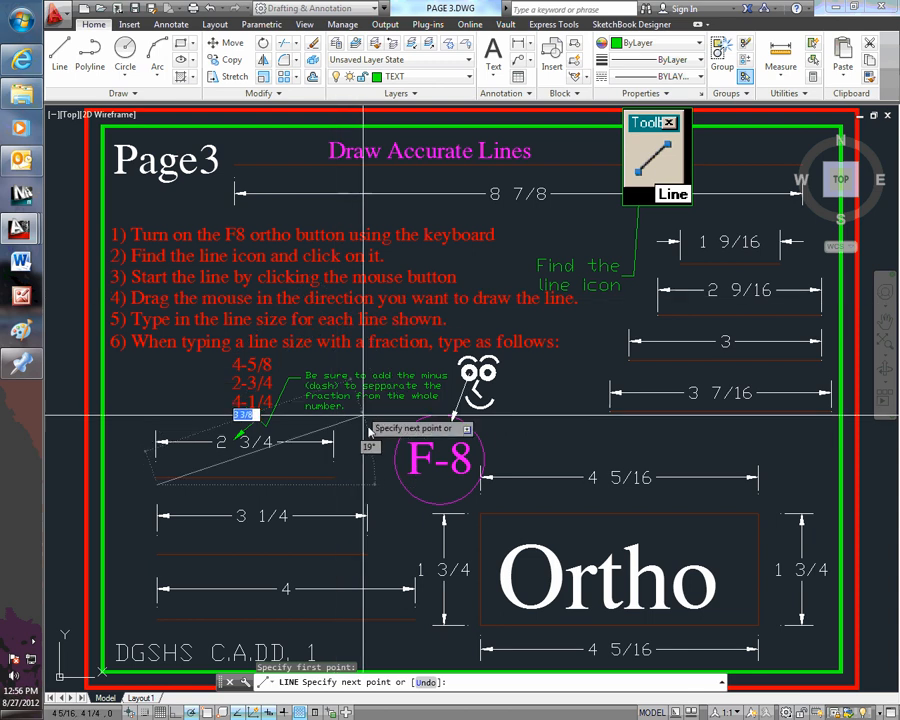
mouse_move(485, 474)
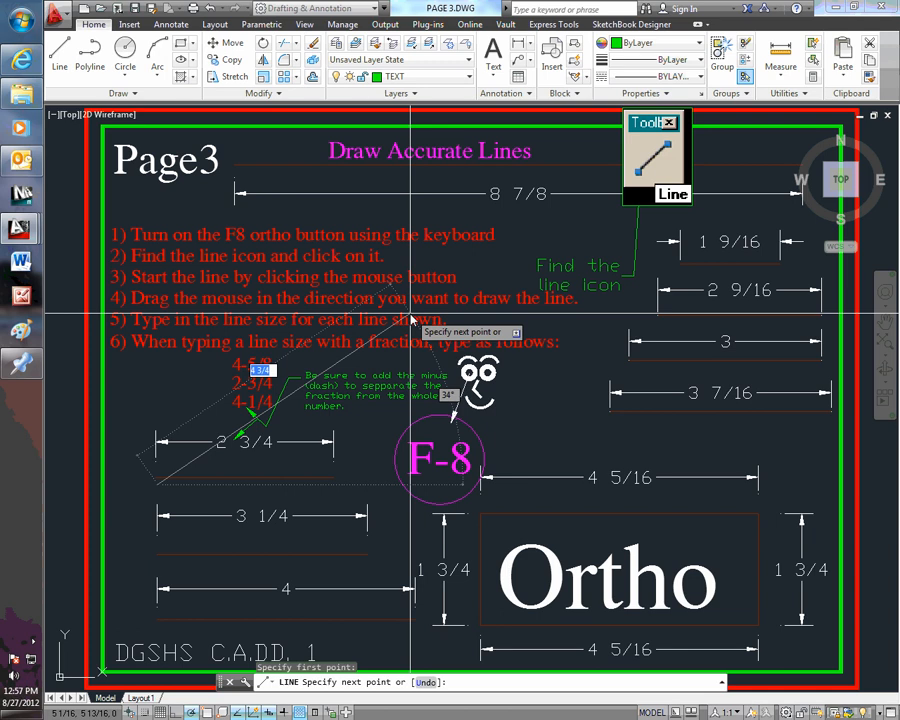
- Turn on Ortho with F8 and enter 2-3/4 as the horizontal line's length
key("f8")
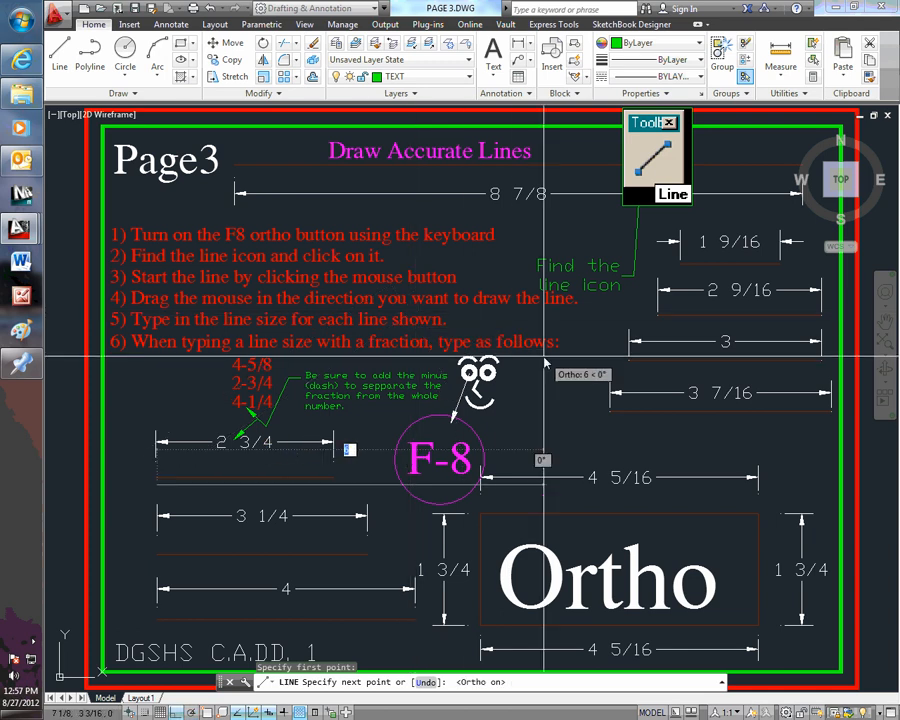
mouse_move(233, 410)
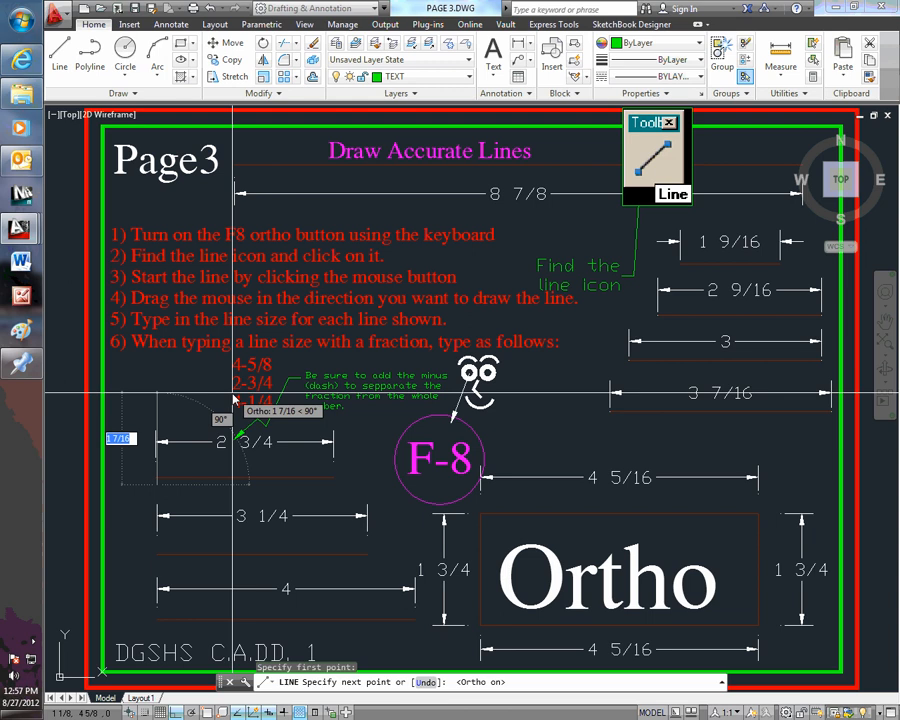
mouse_move(280, 420)
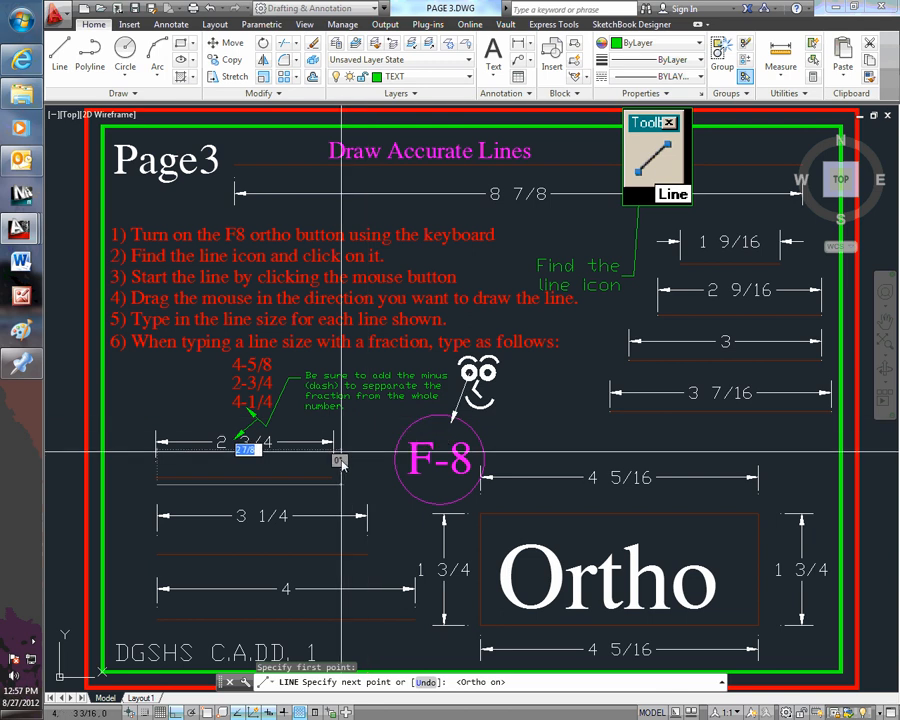
mouse_move(352, 459)
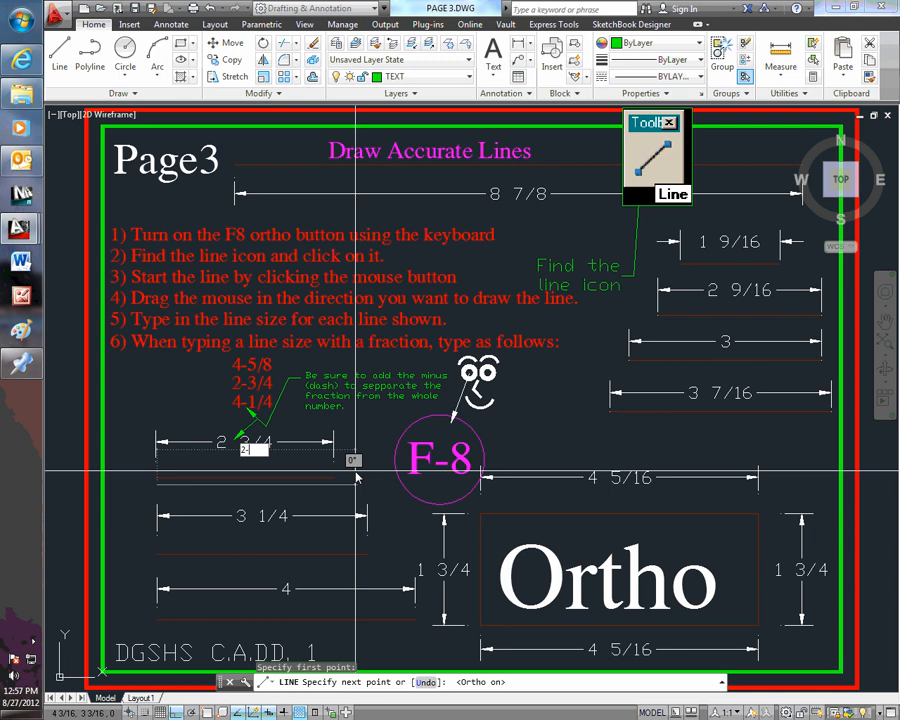
type("2-3/4")
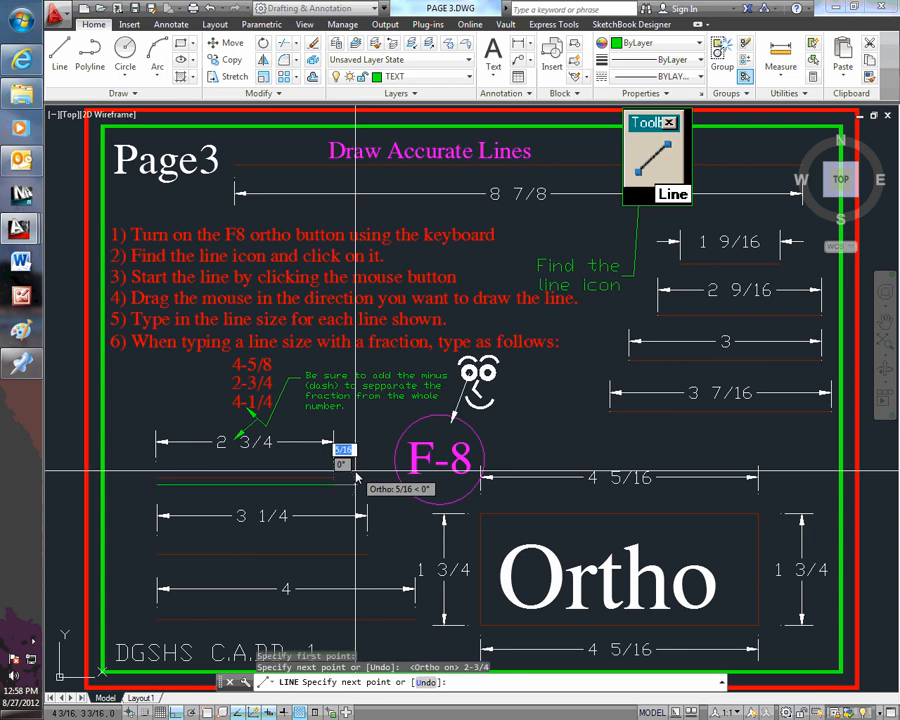
mouse_move(340, 358)
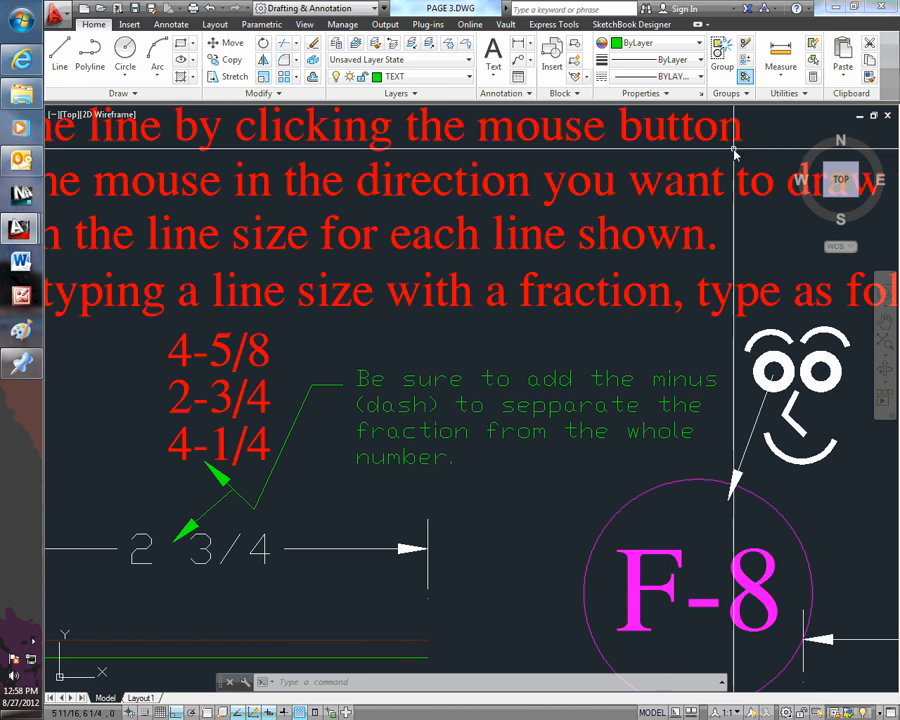
mouse_move(680, 170)
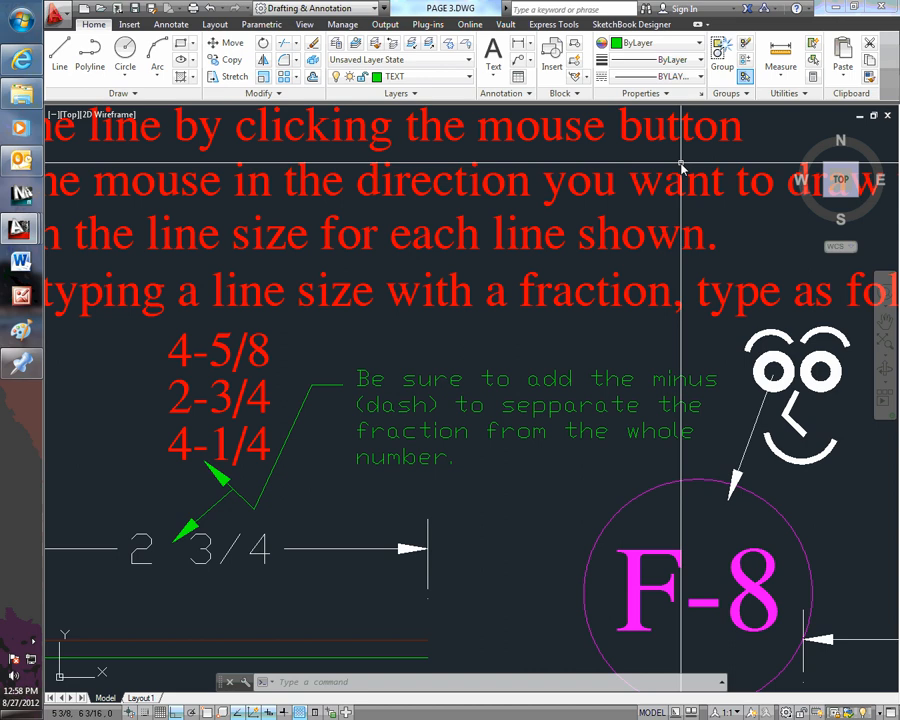
mouse_move(480, 215)
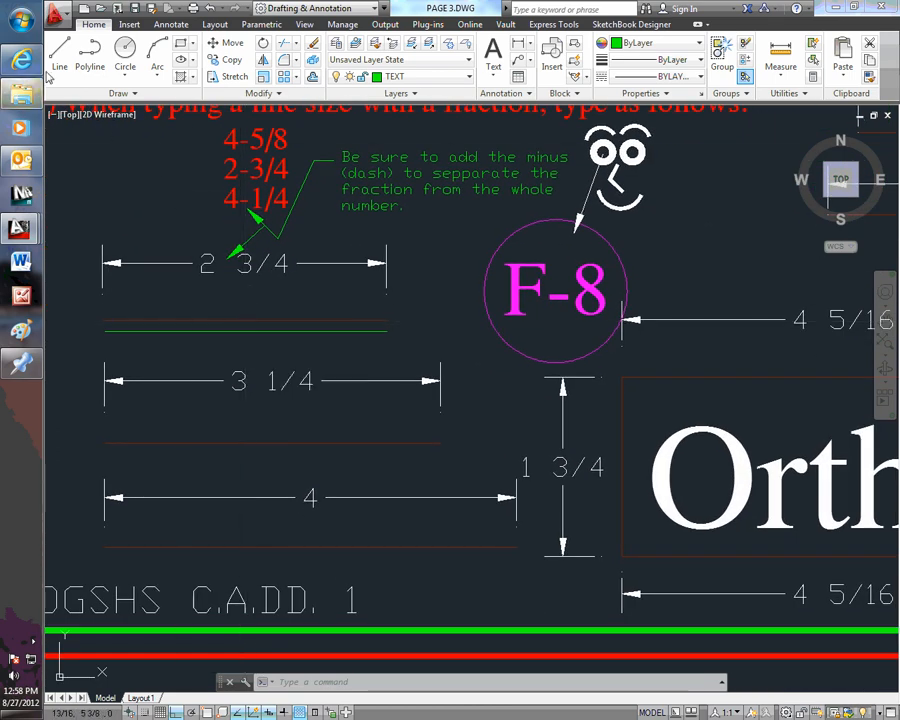
- Draw a 3-1/4 horizontal line starting below the 3 1/4 dimension's left end
left_click(58, 55)
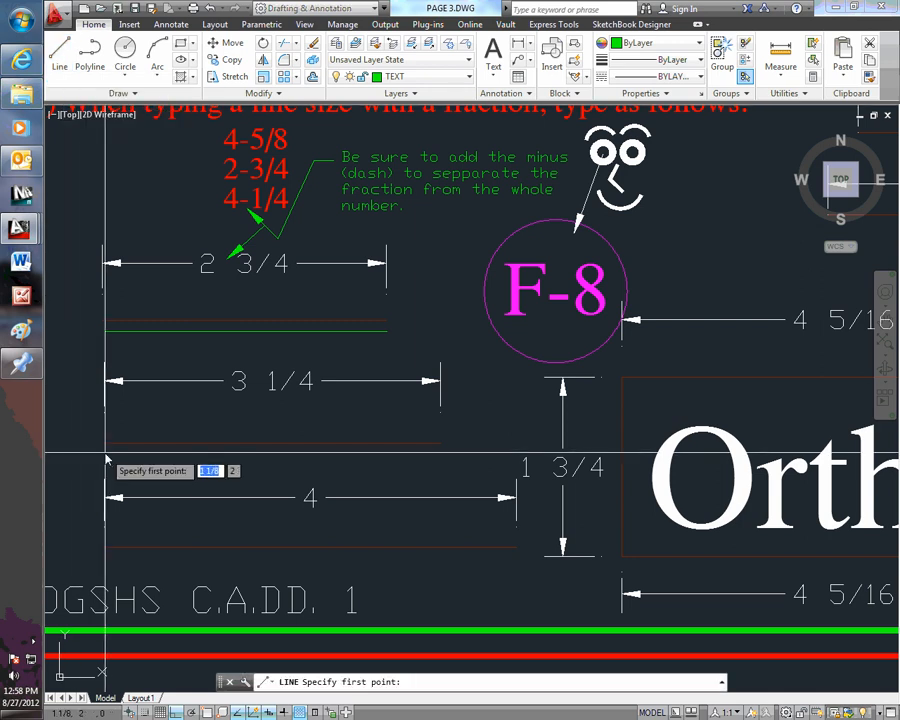
left_click(105, 461)
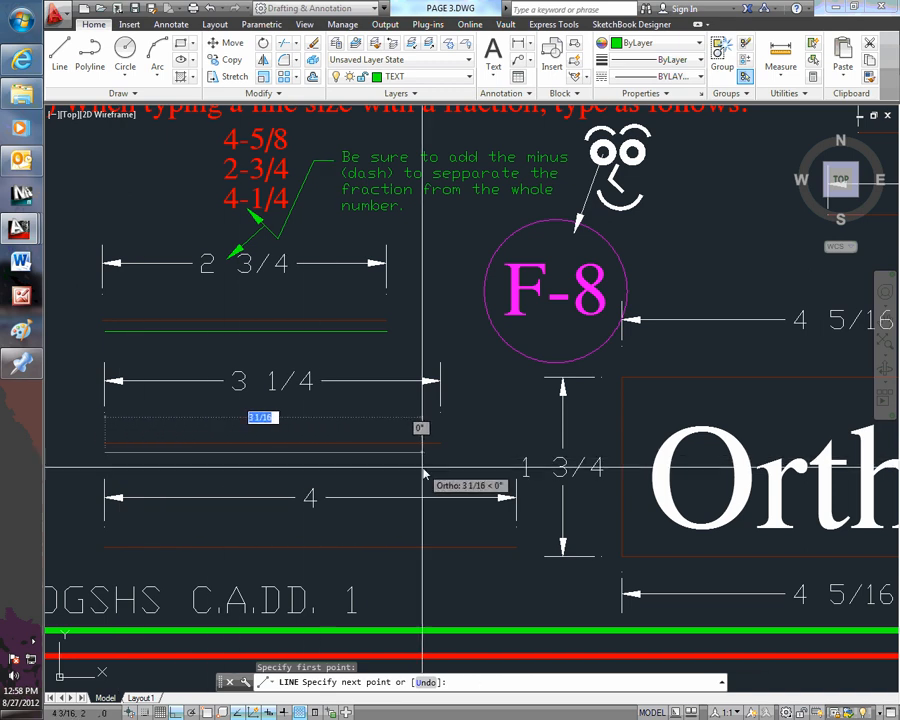
mouse_move(428, 492)
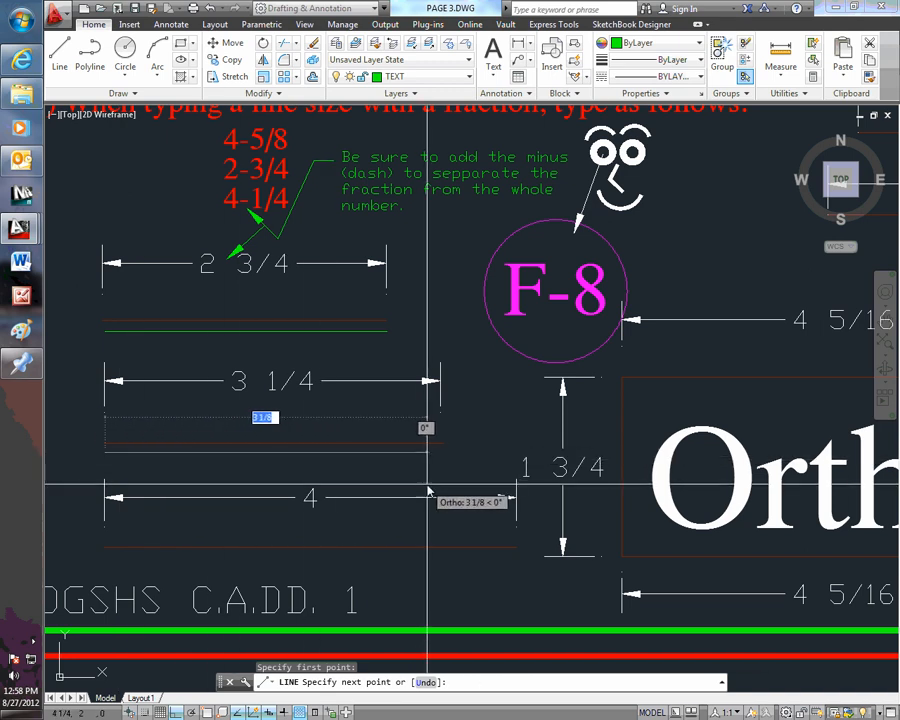
mouse_move(437, 485)
type("3-1/4")
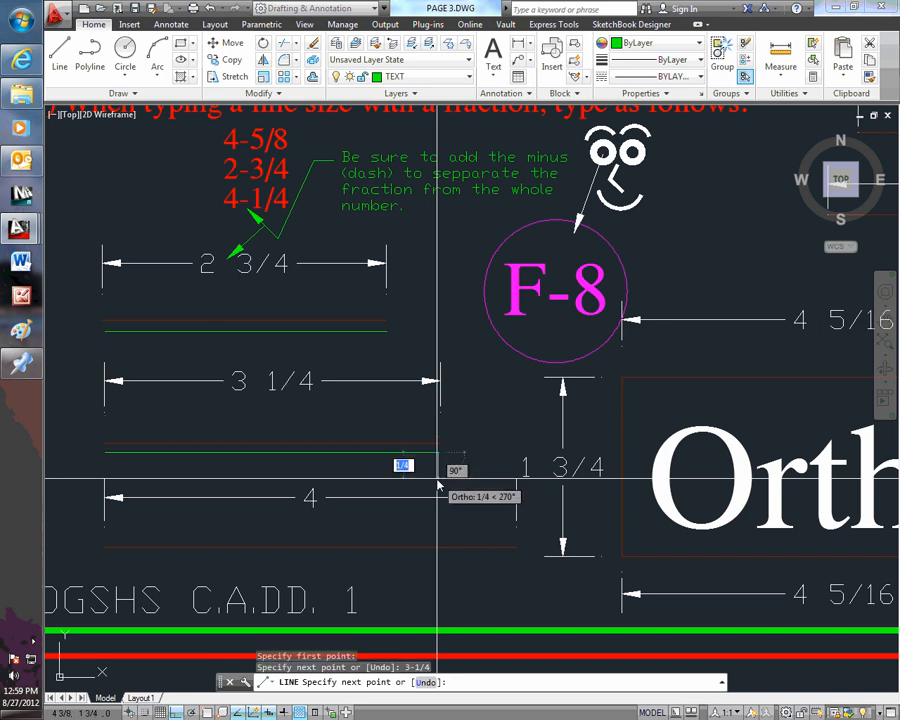
mouse_move(447, 297)
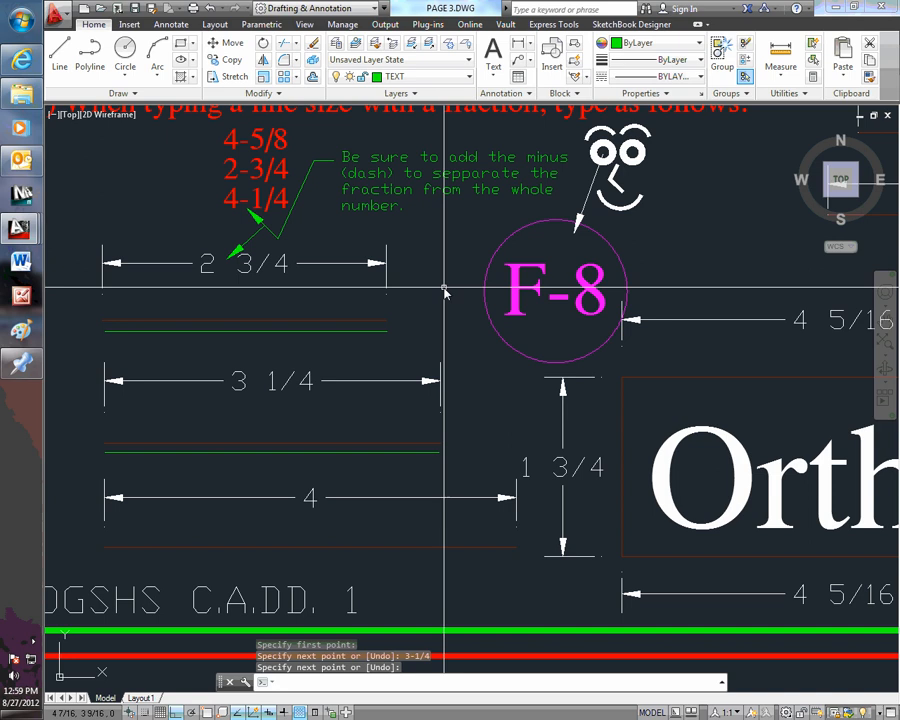
left_click(379, 8)
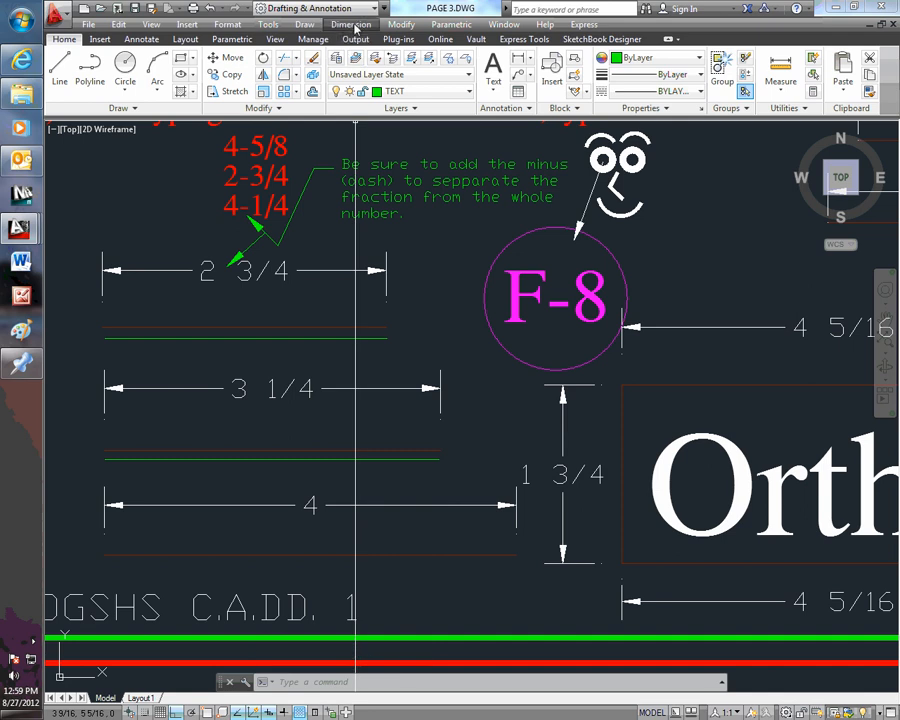
left_click(350, 24)
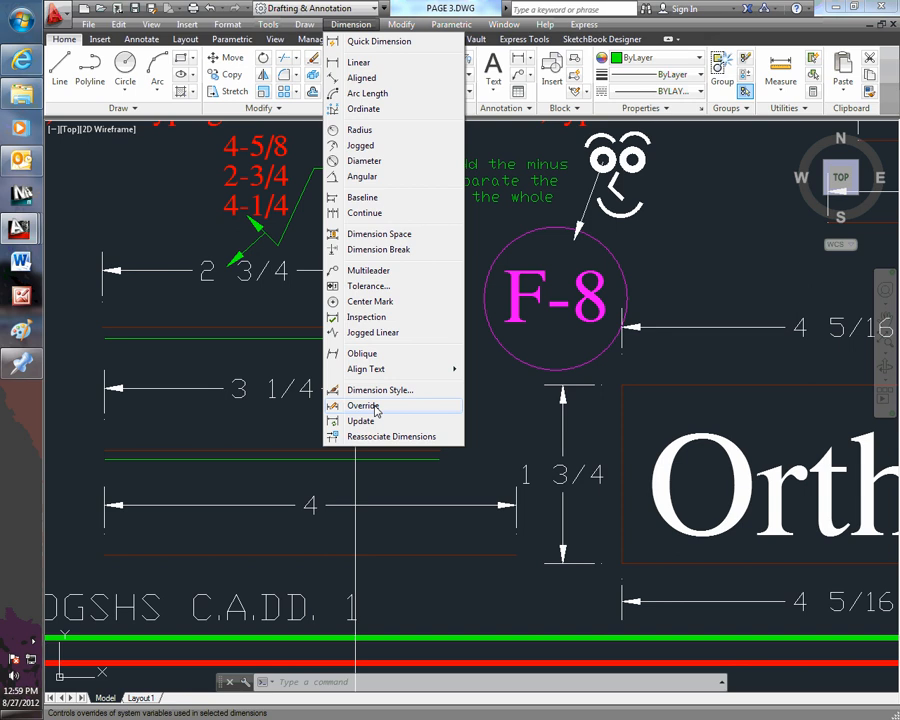
left_click(358, 62)
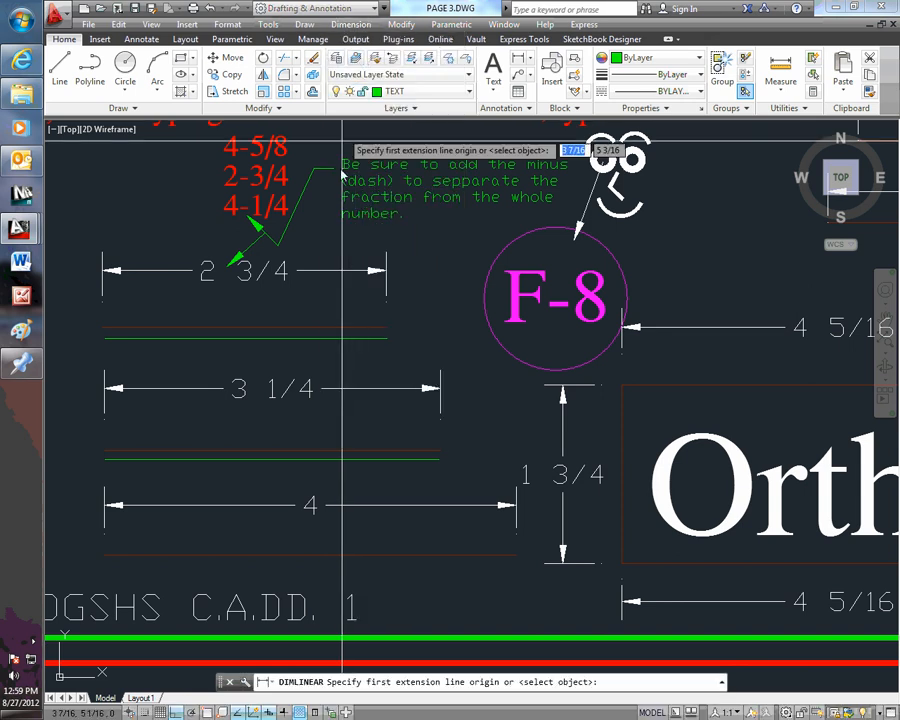
mouse_move(113, 463)
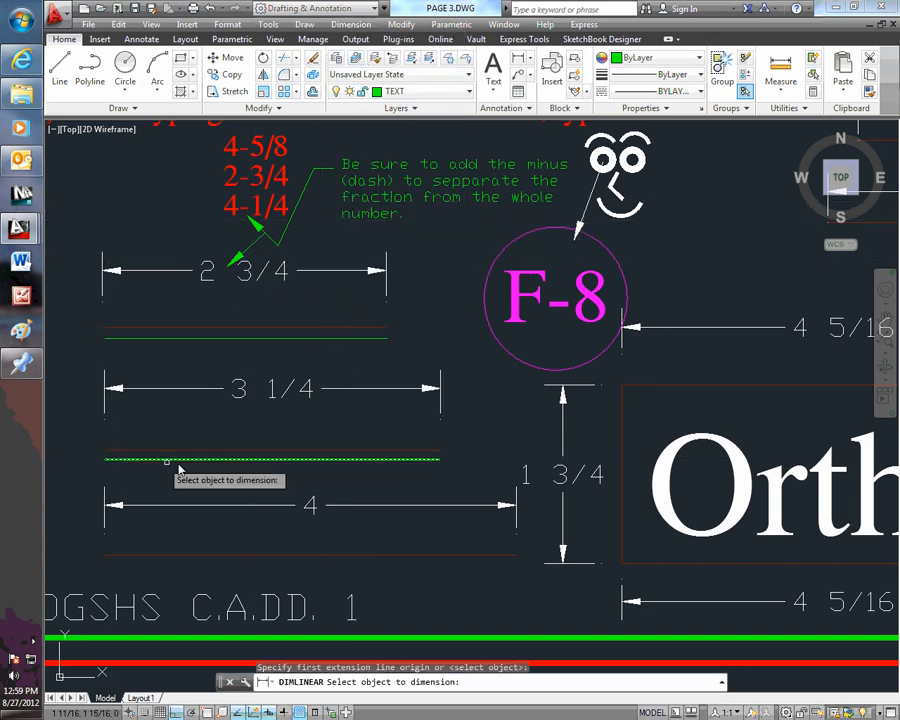
left_click(168, 460)
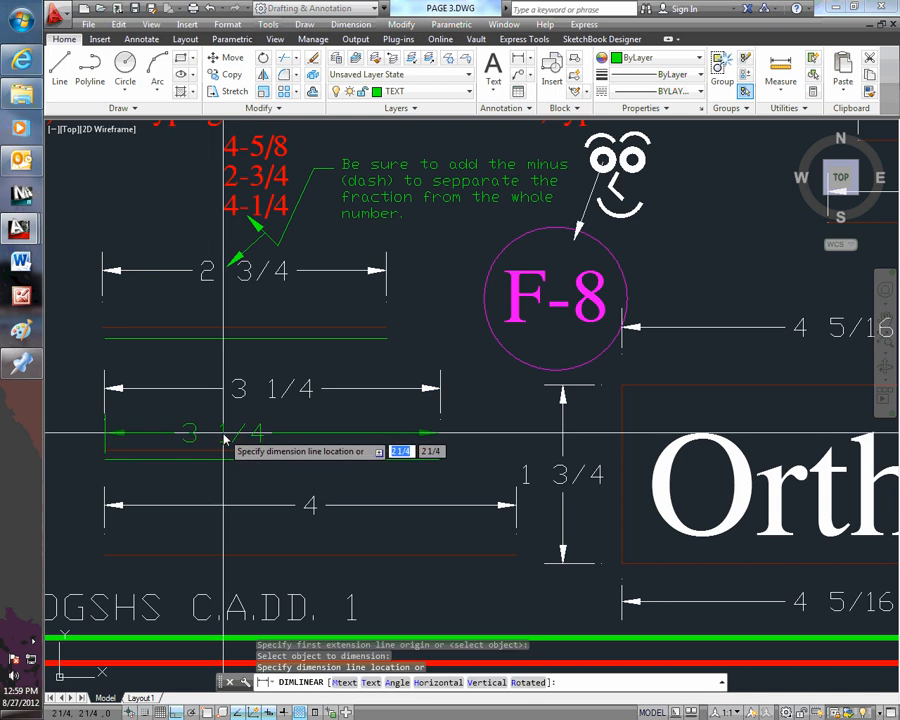
left_click(500, 250)
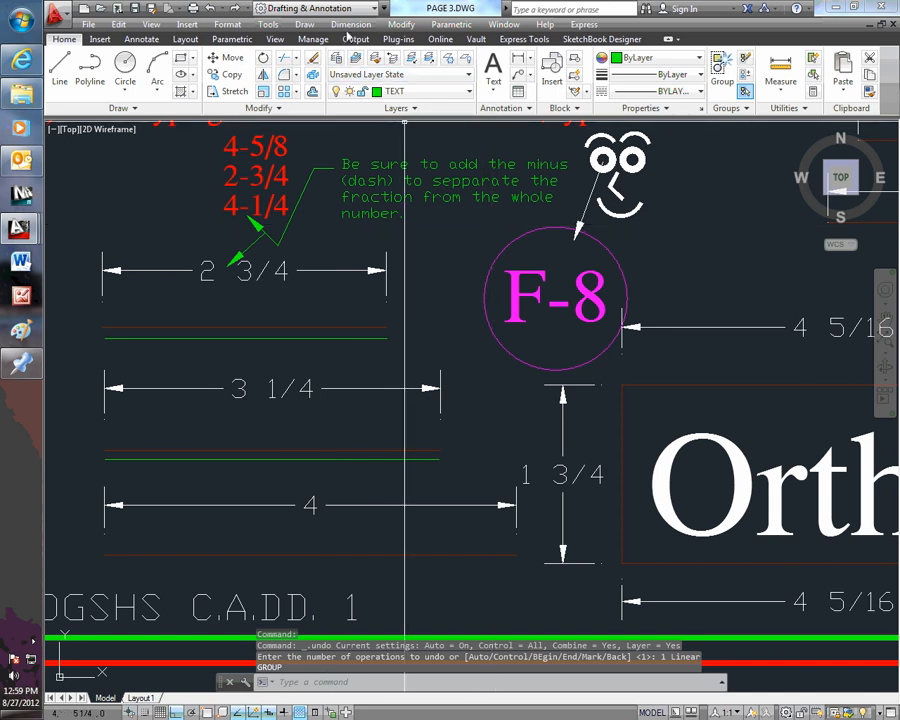
left_click(350, 24)
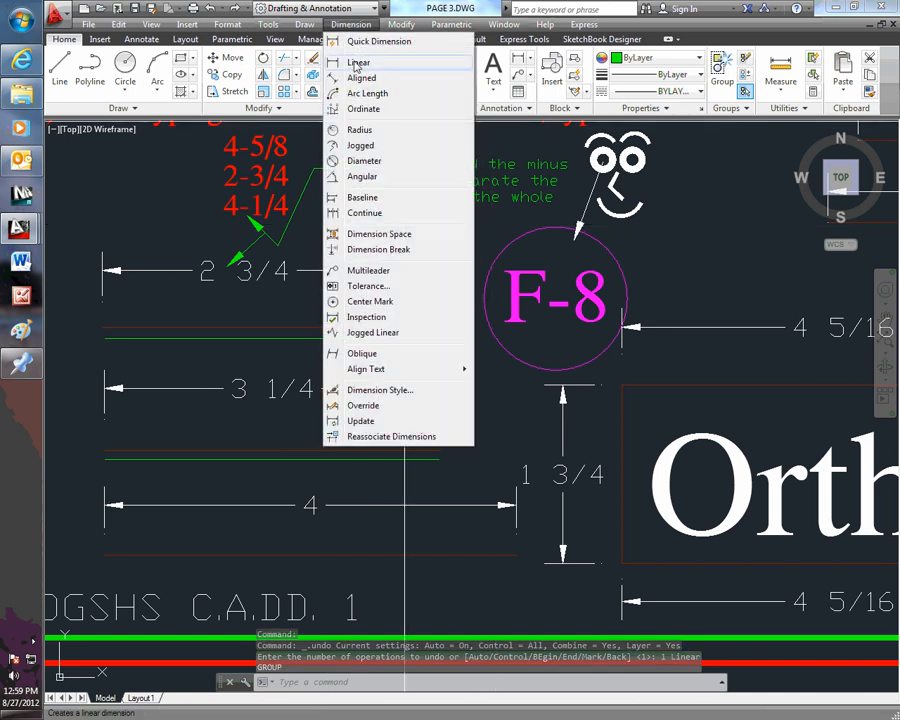
left_click(358, 62)
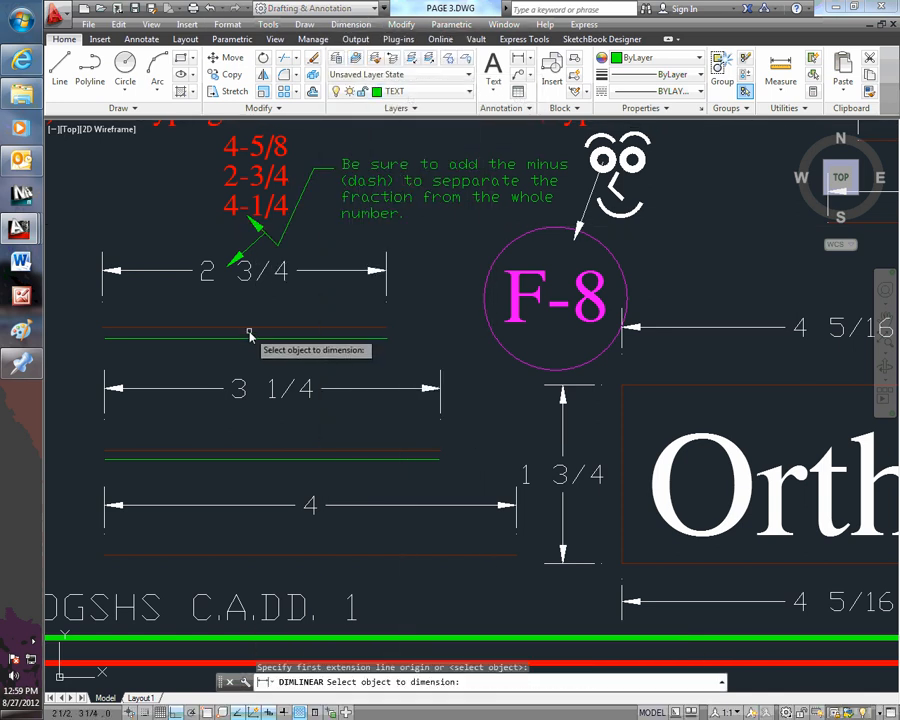
left_click(250, 315)
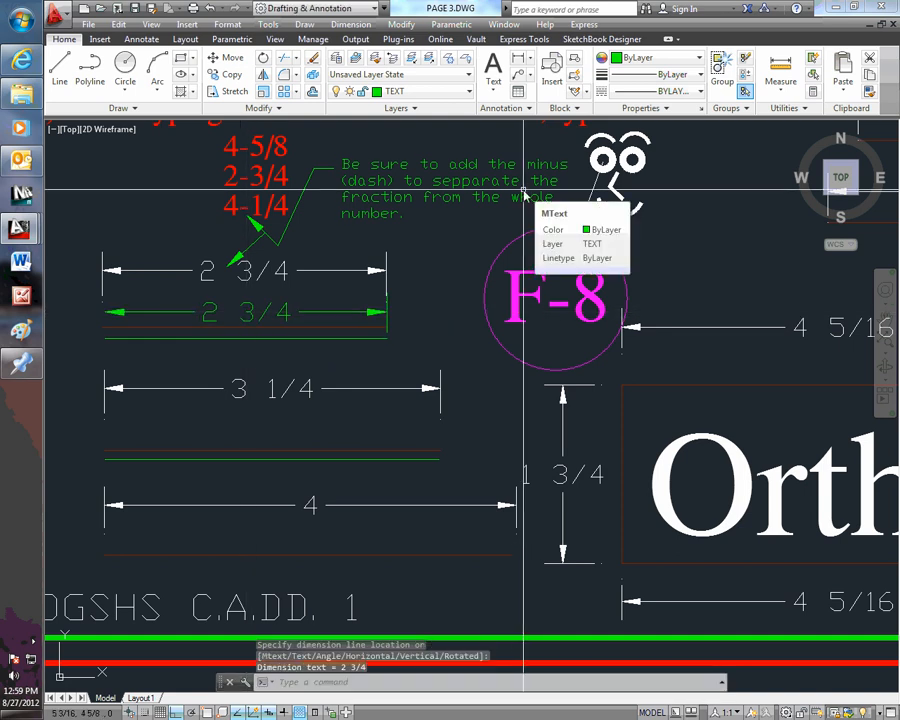
key("ctrl+z")
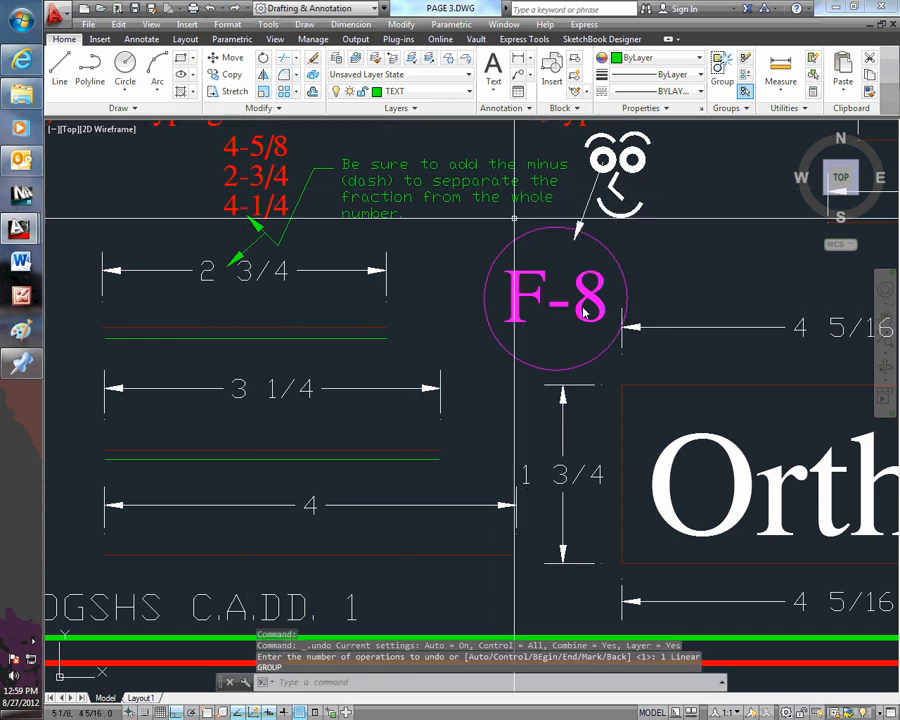
scroll("down", 3)
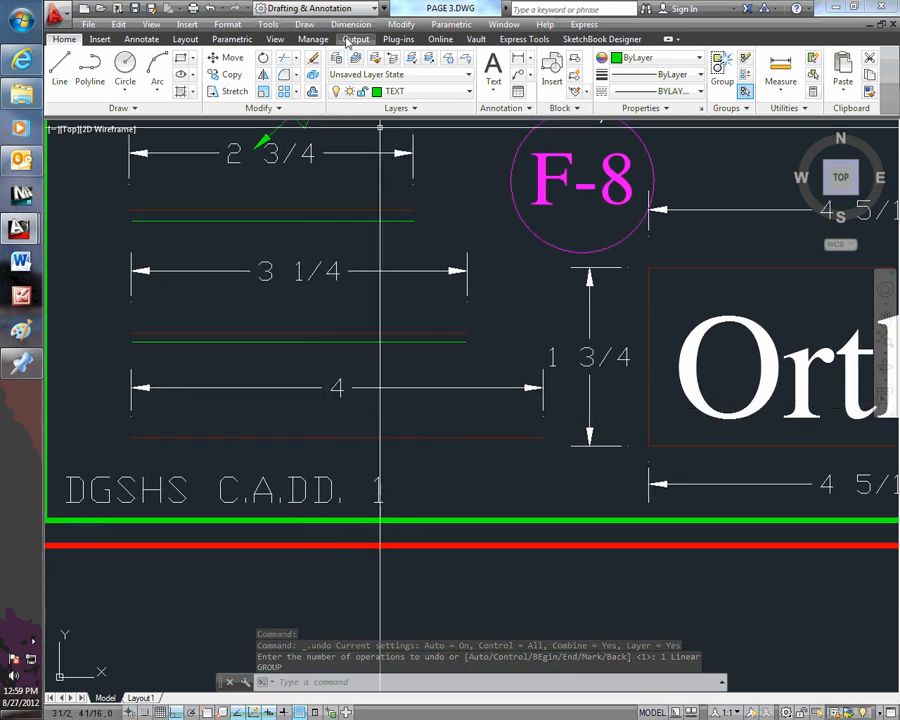
mouse_move(59, 65)
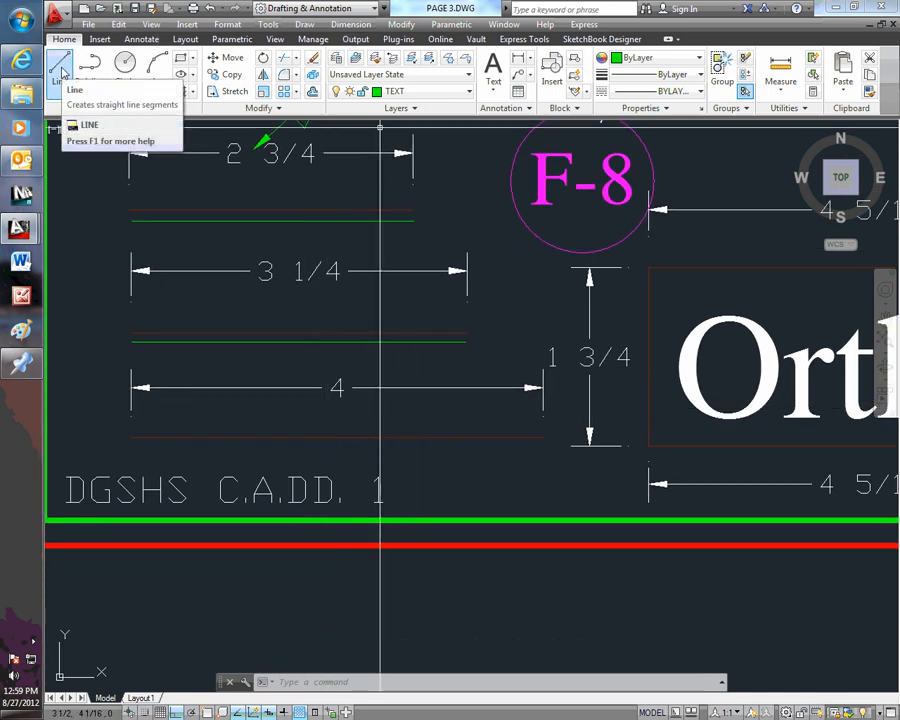
- Start a new line for the 4-unit segment under the 4 dimension
left_click(59, 65)
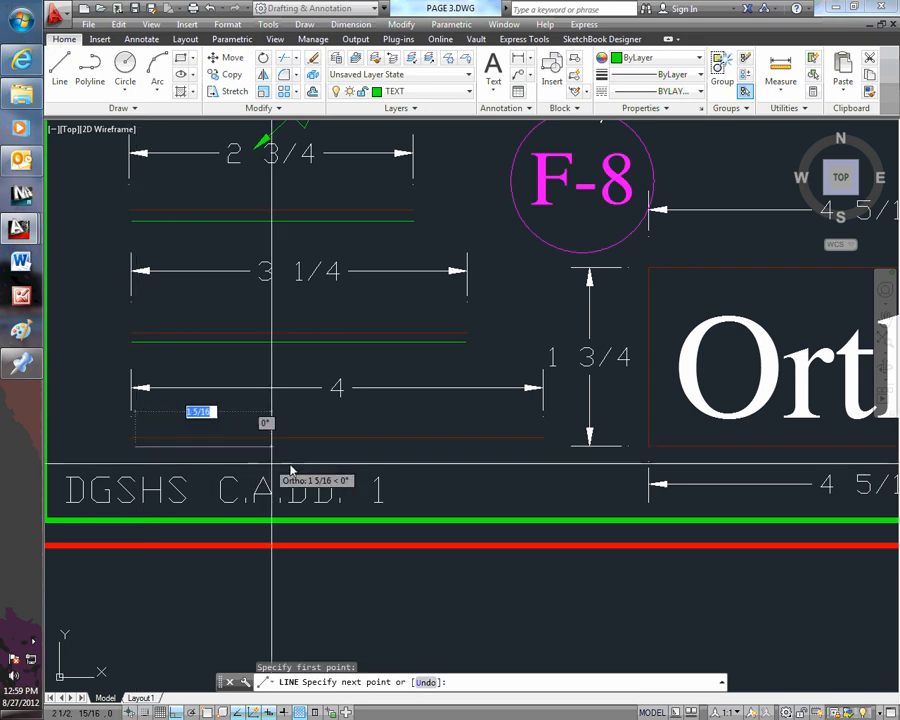
mouse_move(452, 465)
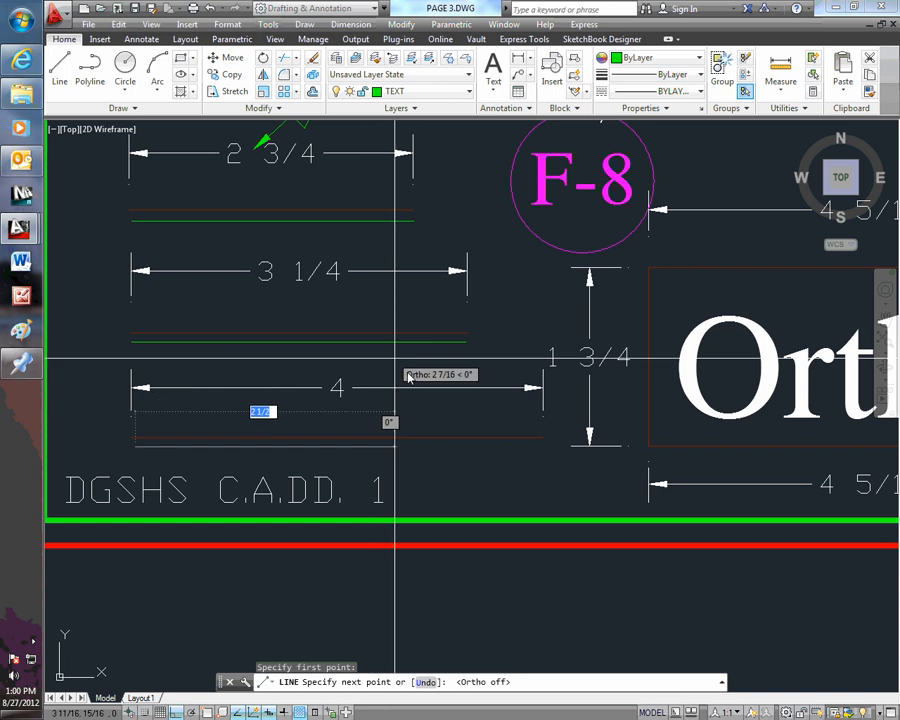
mouse_move(525, 470)
type("4")
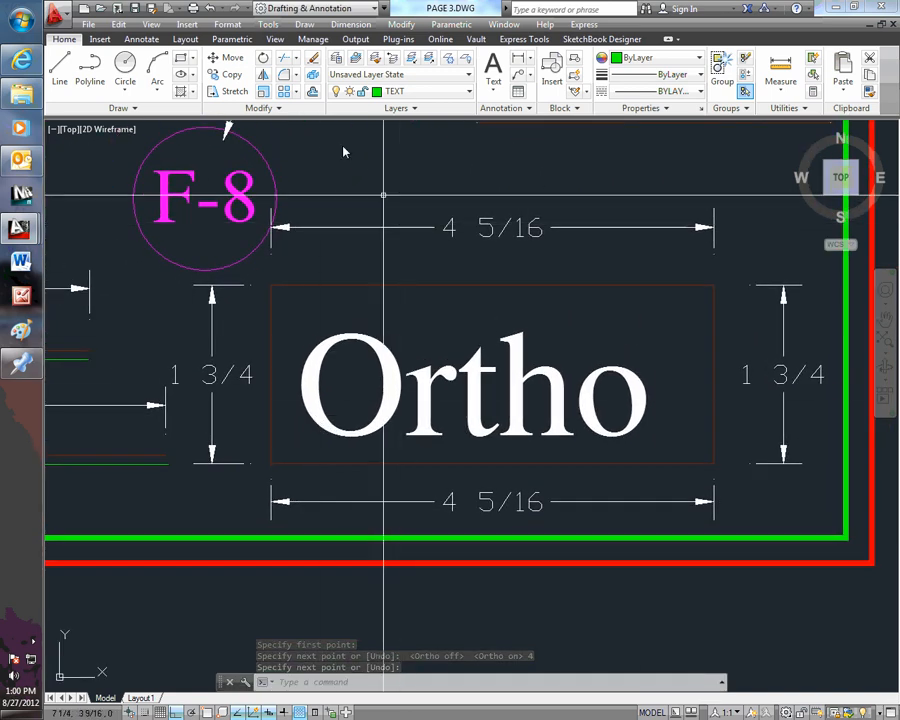
- Start a line to draw the 4 5/16 by 1 3/4 rectangle around Ortho
left_click(59, 70)
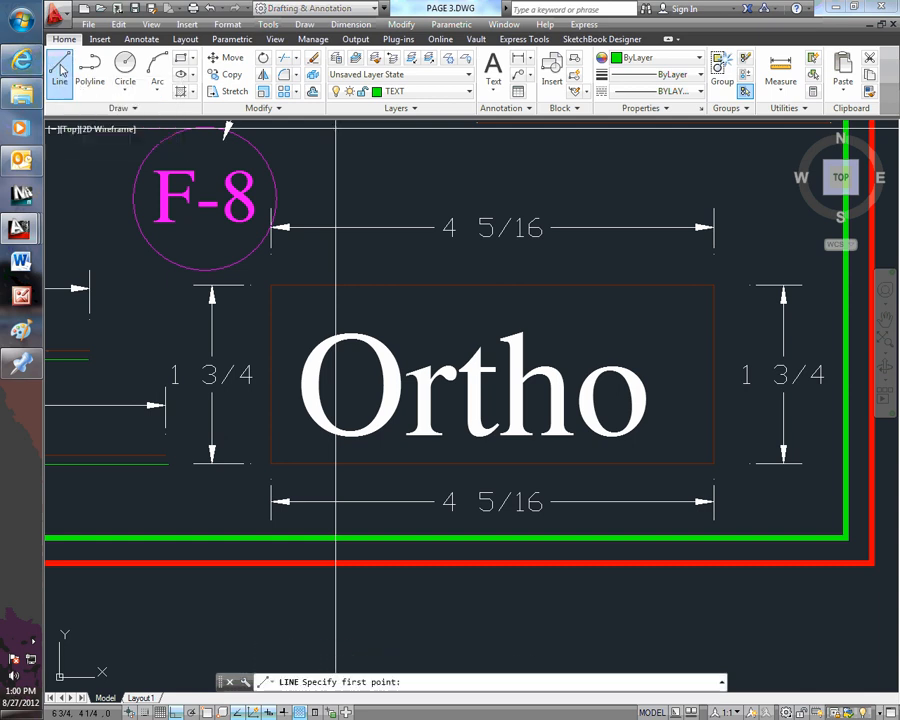
mouse_move(268, 468)
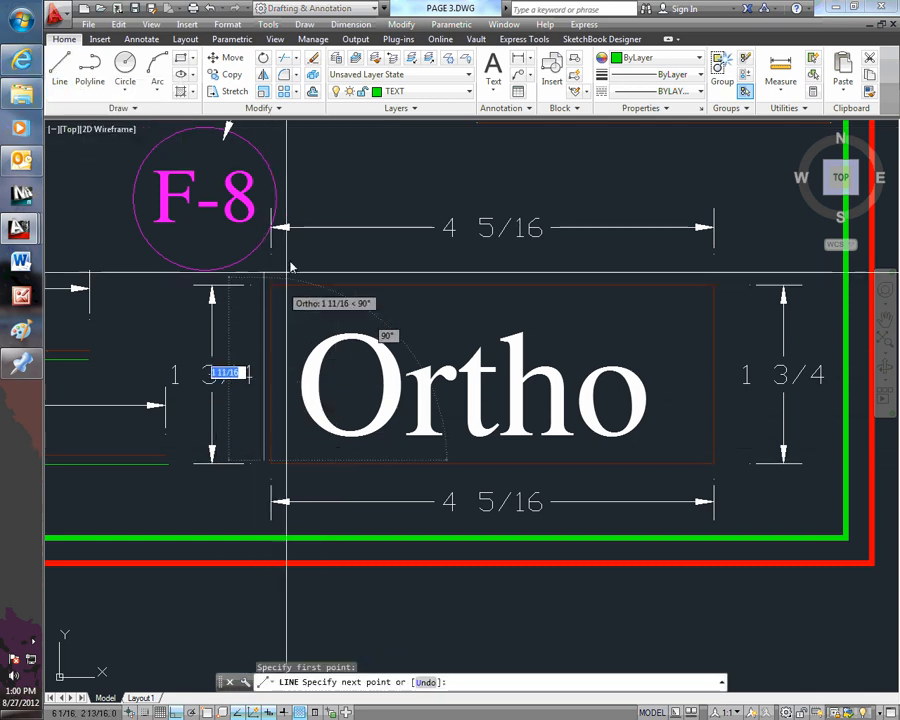
mouse_move(308, 140)
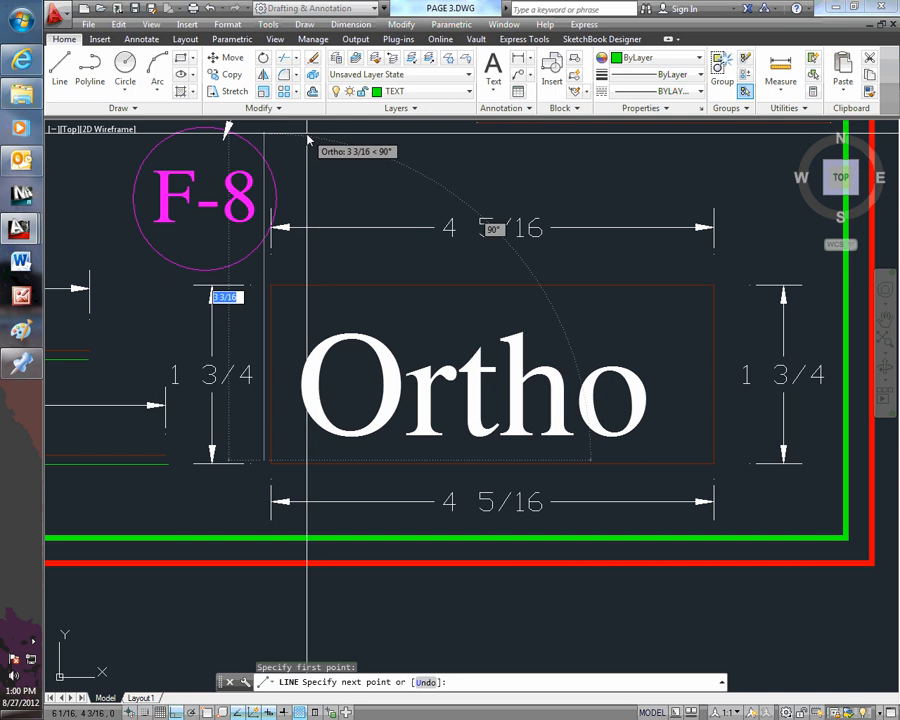
mouse_move(95, 383)
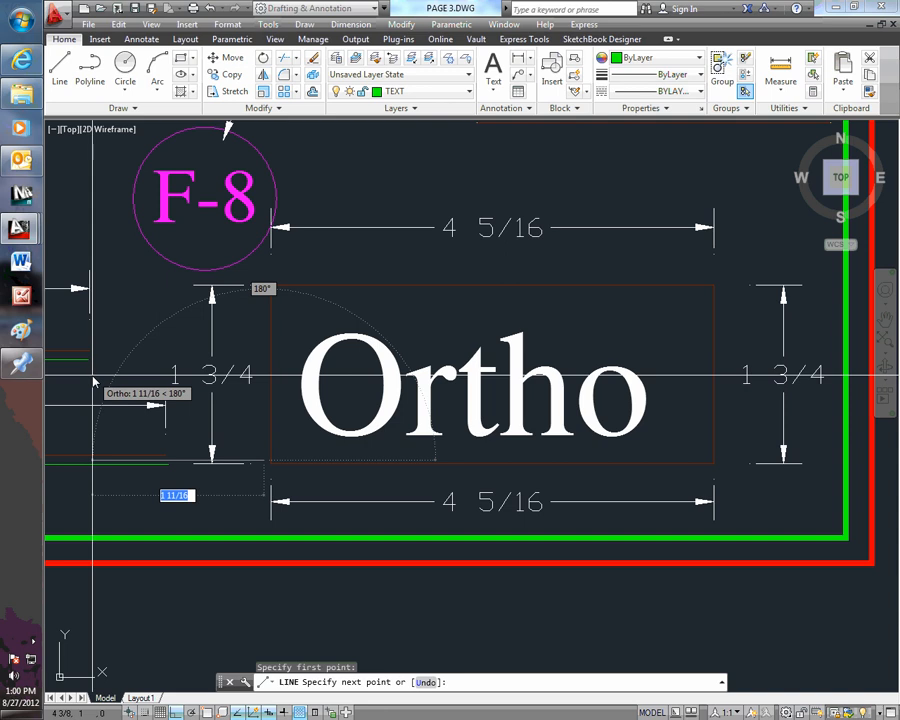
mouse_move(308, 175)
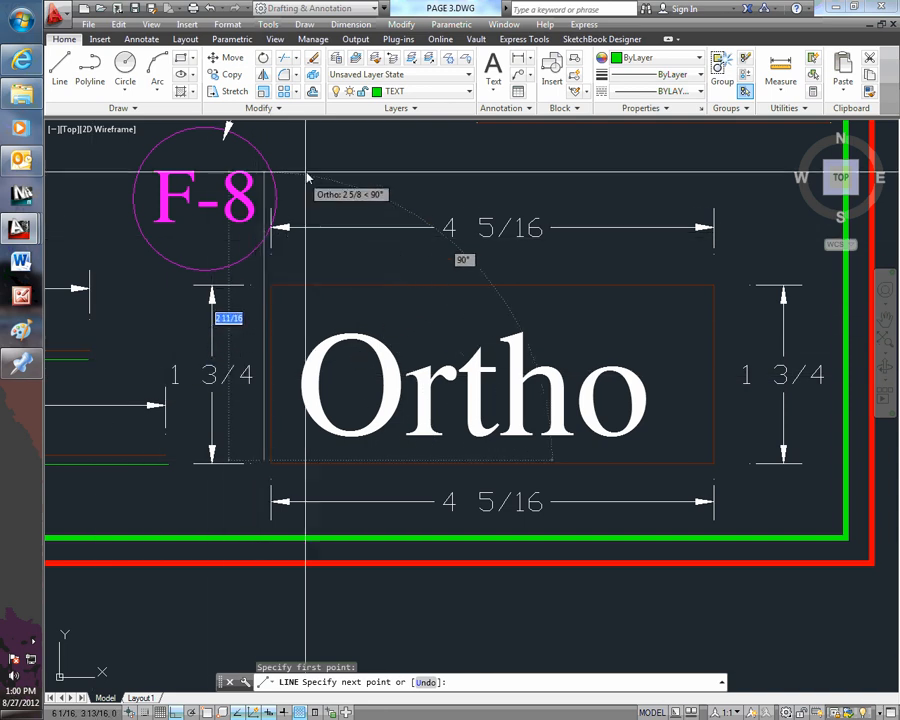
mouse_move(318, 160)
type("1-3/4")
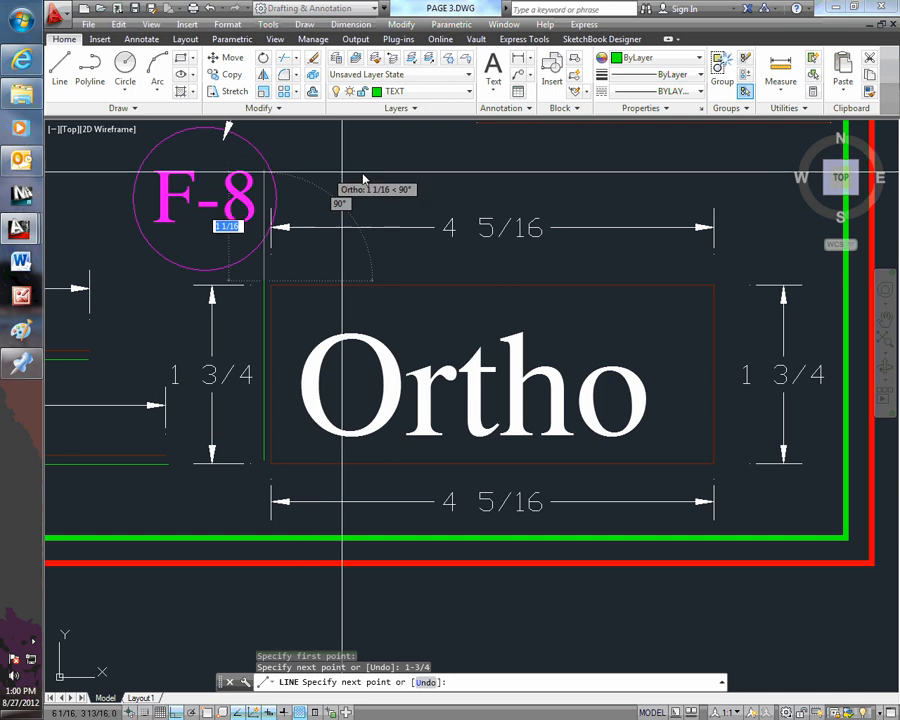
mouse_move(613, 178)
type("4-5/16")
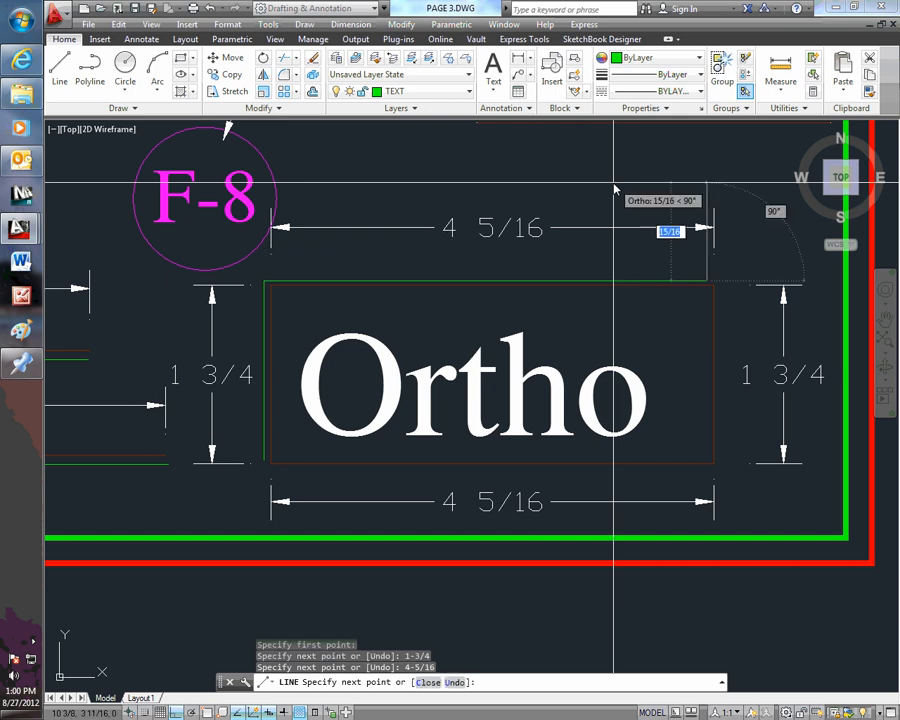
mouse_move(670, 385)
type("1-3/4")
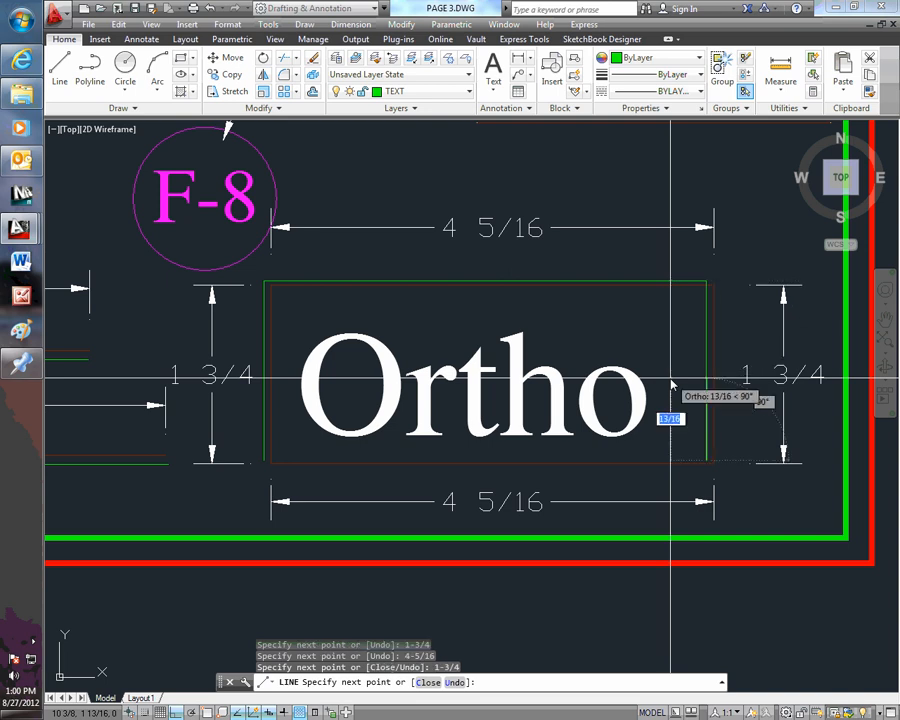
mouse_move(362, 467)
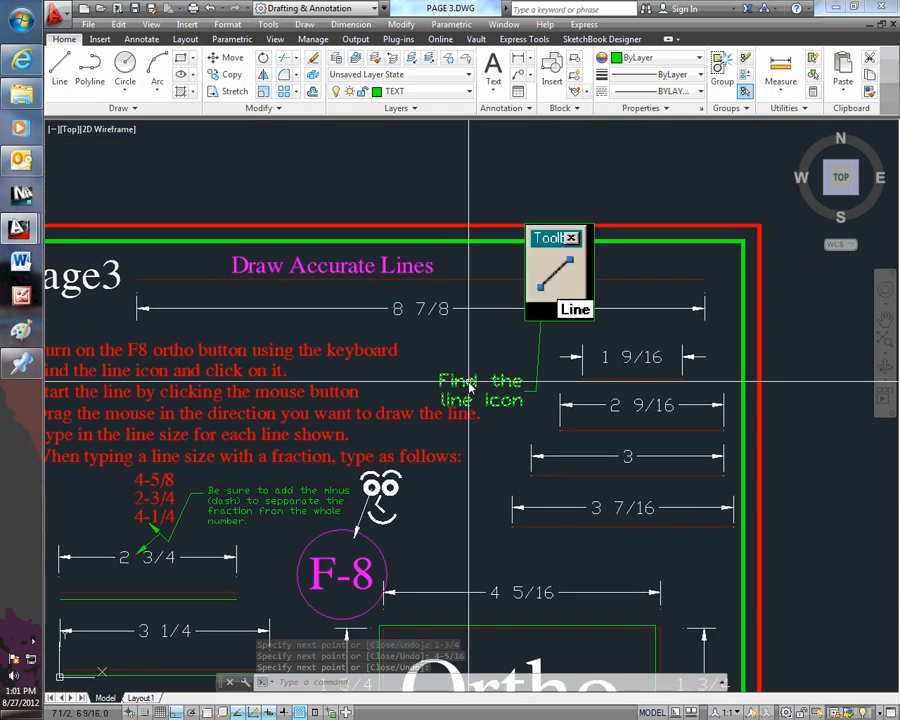
mouse_move(490, 367)
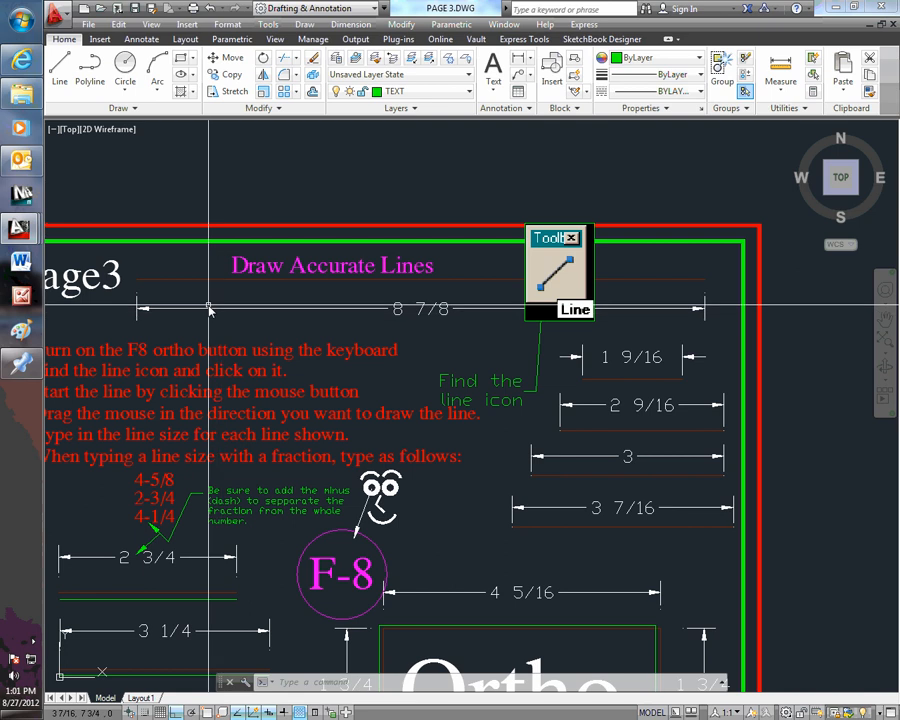
mouse_move(357, 325)
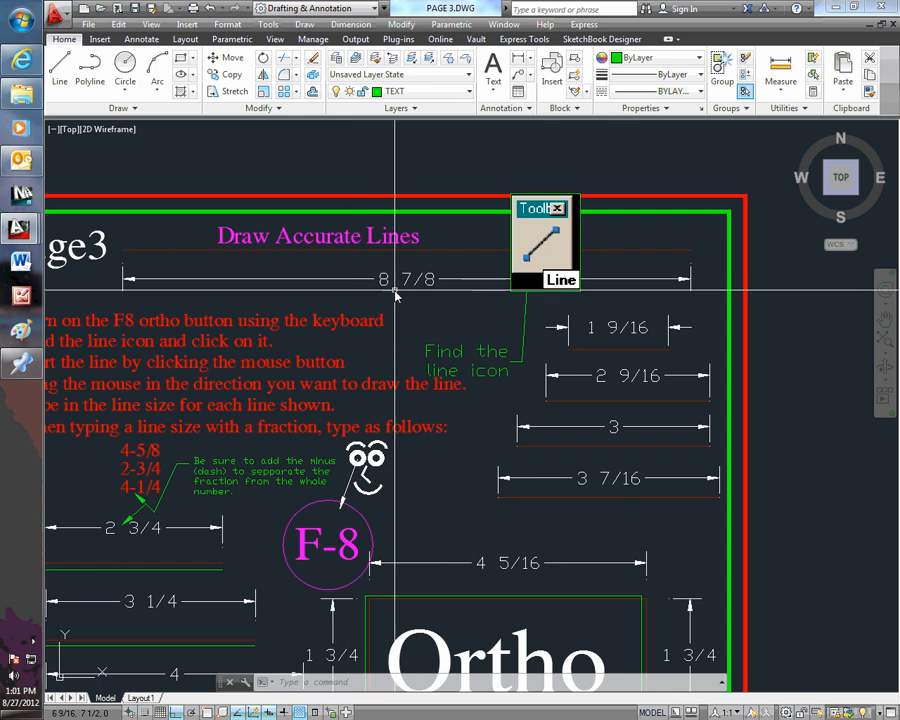
mouse_move(715, 324)
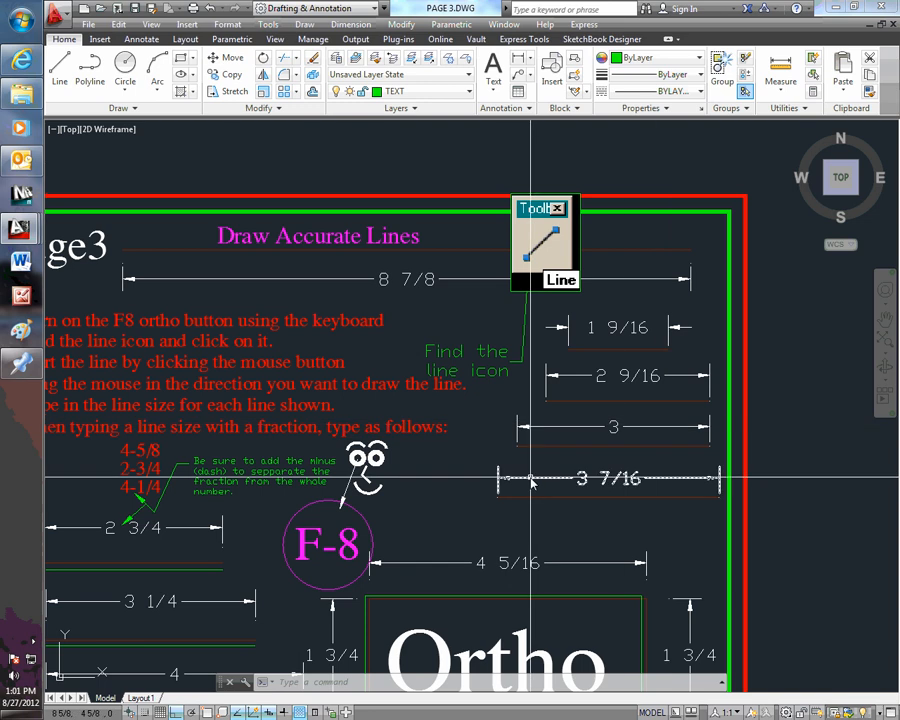
mouse_move(425, 465)
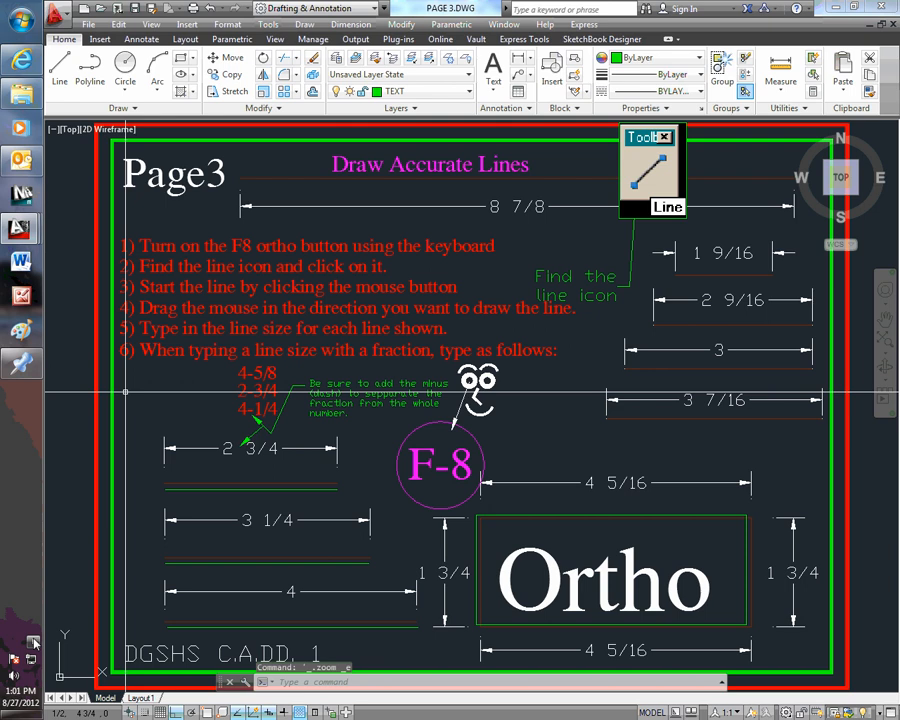
- Show the hidden system tray icons on the taskbar
left_click(14, 675)
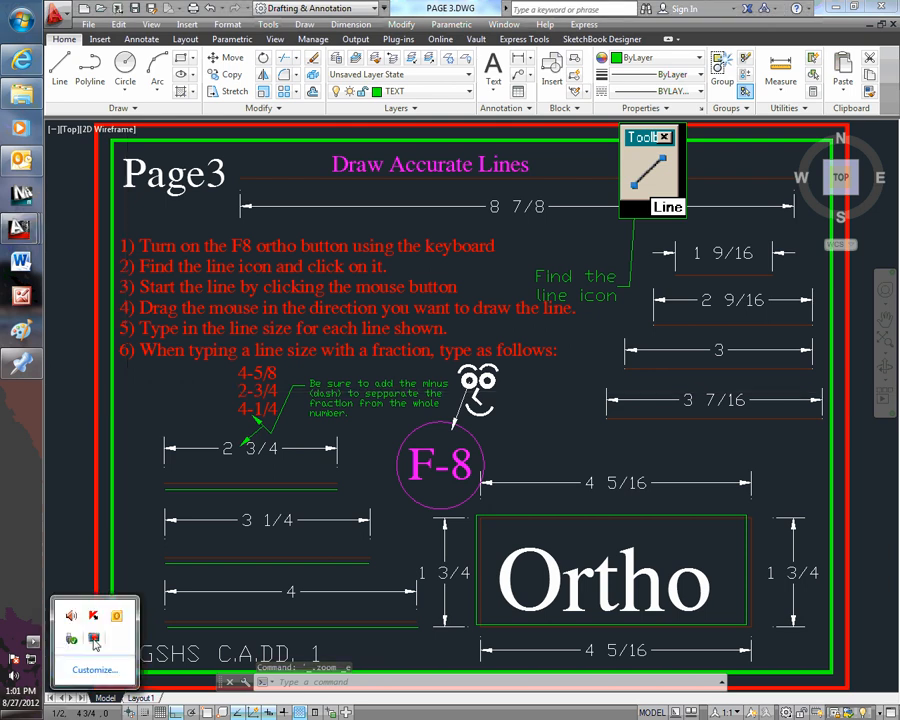